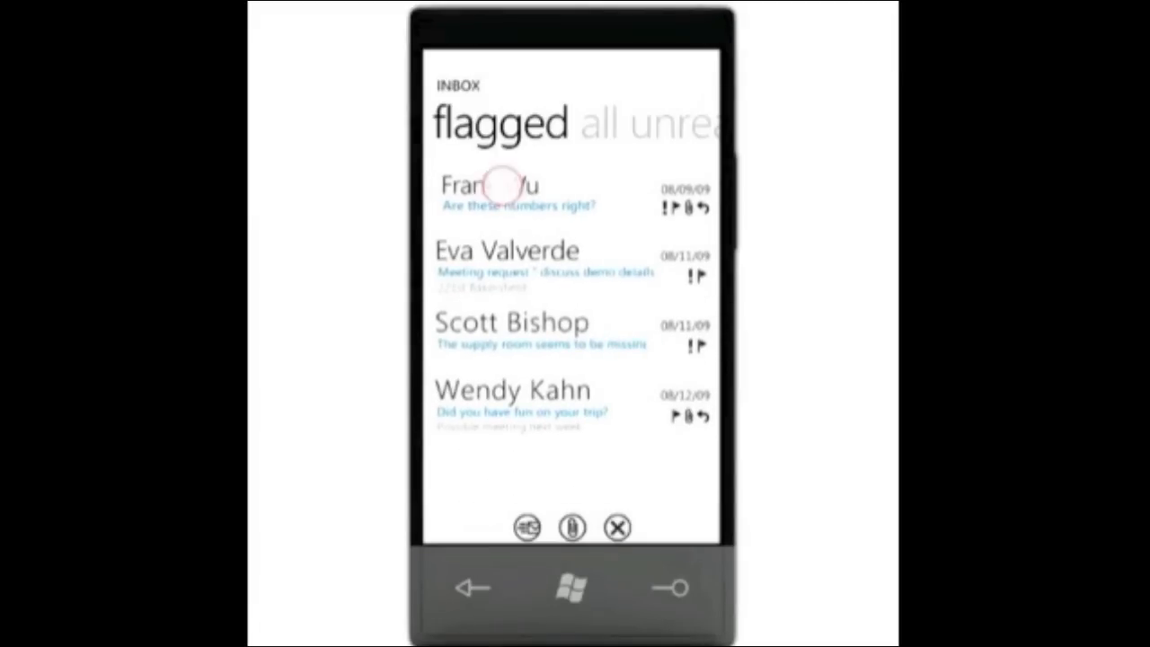
pyautogui.click(490, 186)
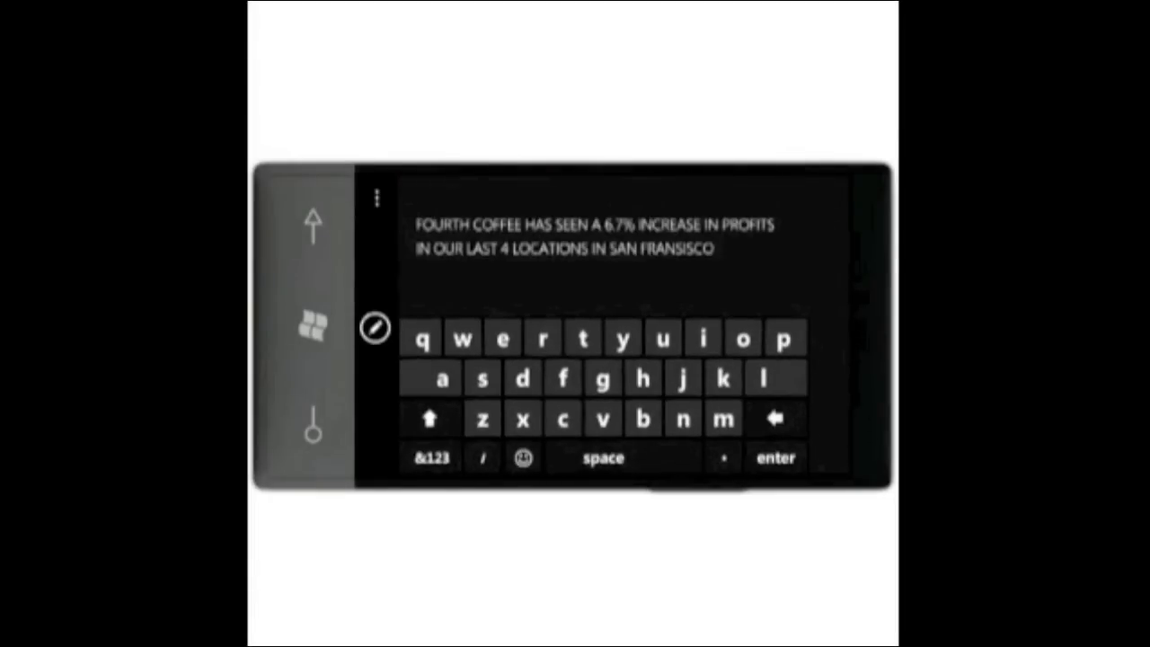
# Finish editing the slide and send the Services summary presentation back in a reply.
pyautogui.click(430, 458)
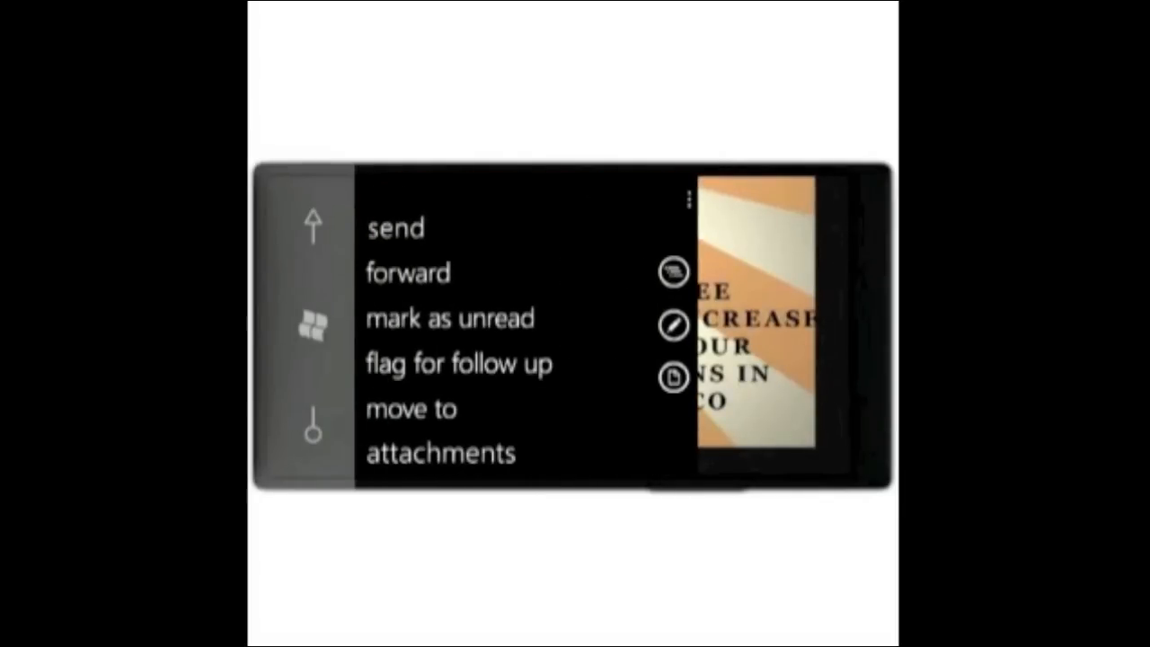
pyautogui.click(407, 272)
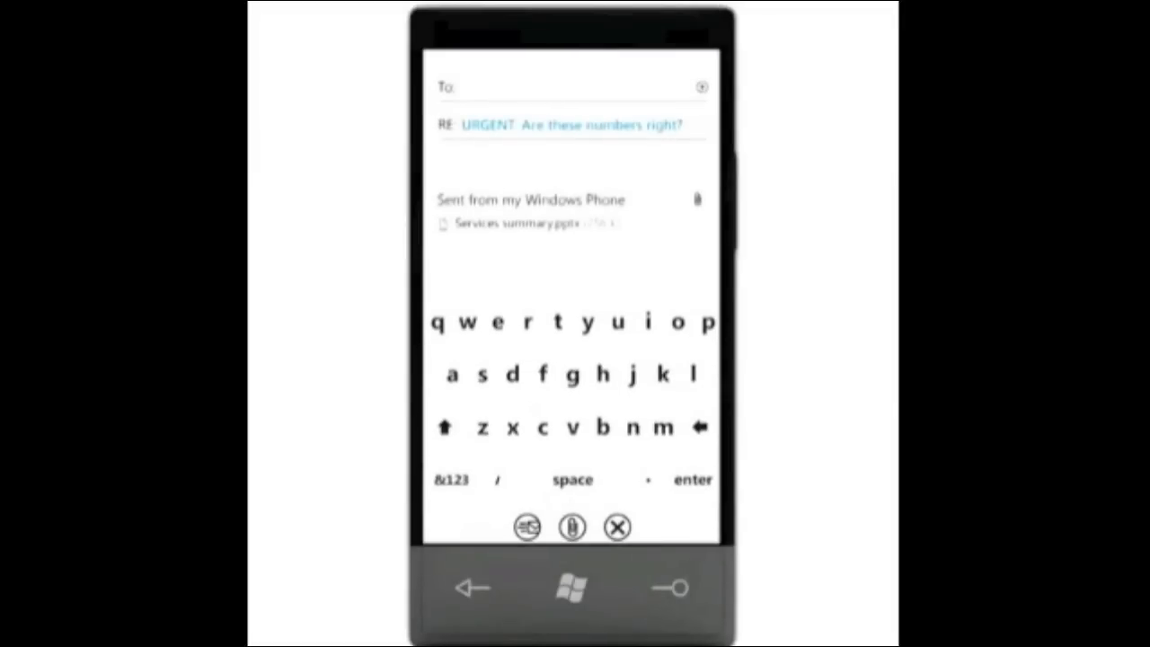
# Send the reply with the attached presentation and return to the flagged inbox.
pyautogui.click(618, 321)
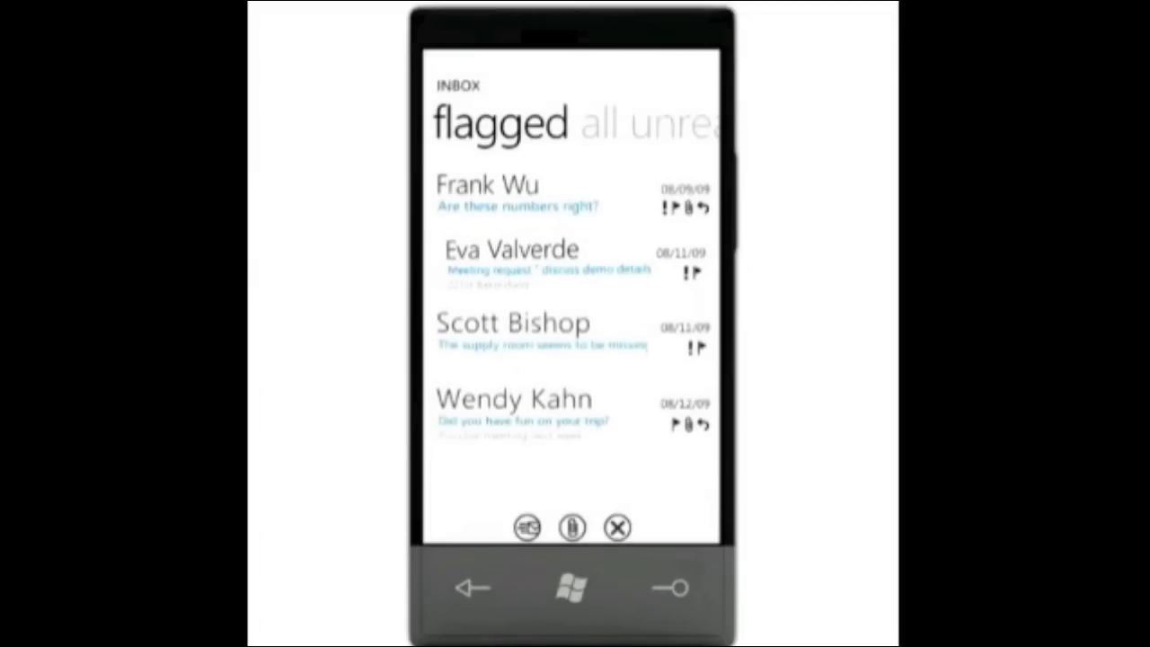
pyautogui.click(509, 261)
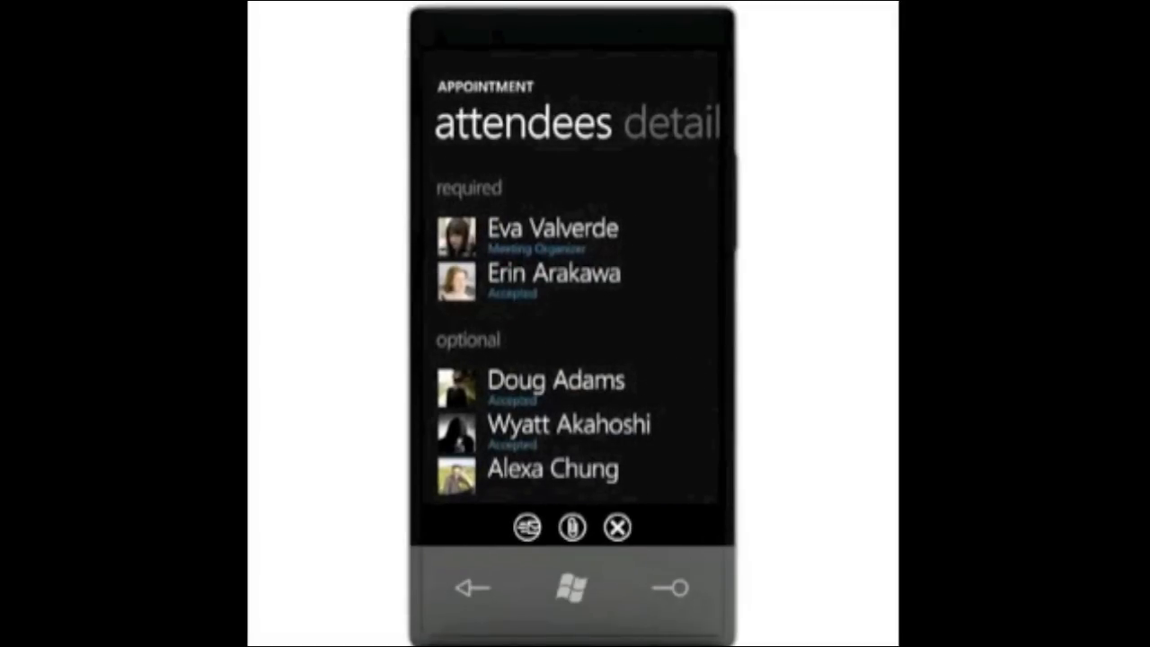
# Accept the demo-details meeting and view it in the agenda for Thursday 09/17/09 at 11:00 AM.
pyautogui.hscroll(-3)
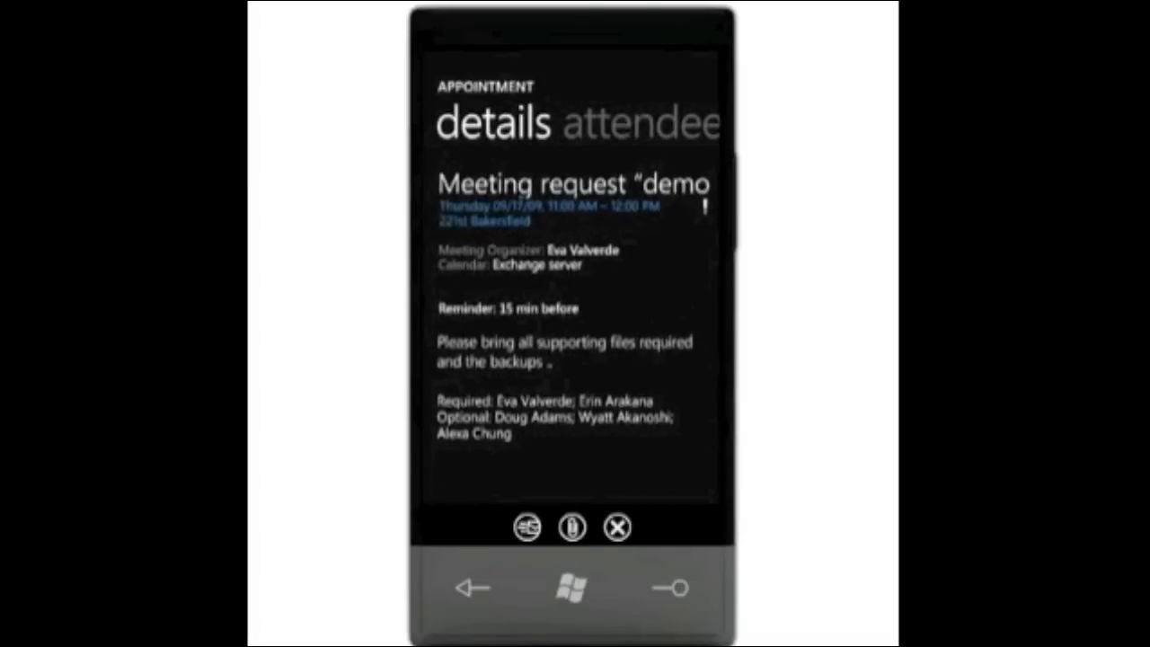
pyautogui.click(527, 527)
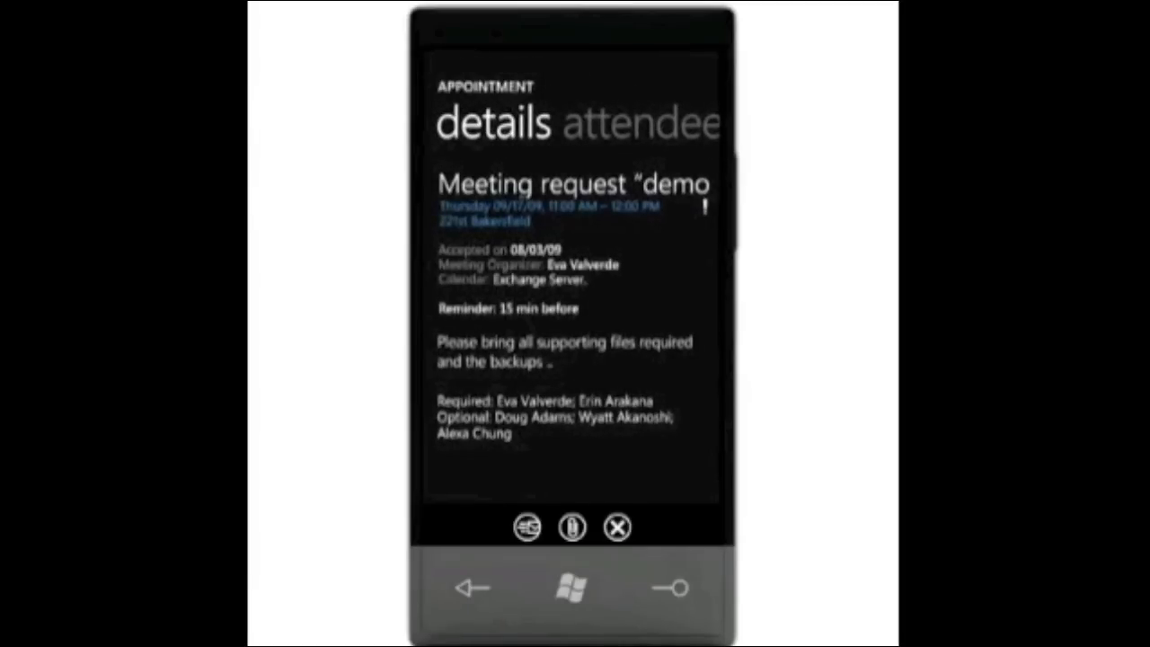
pyautogui.click(473, 589)
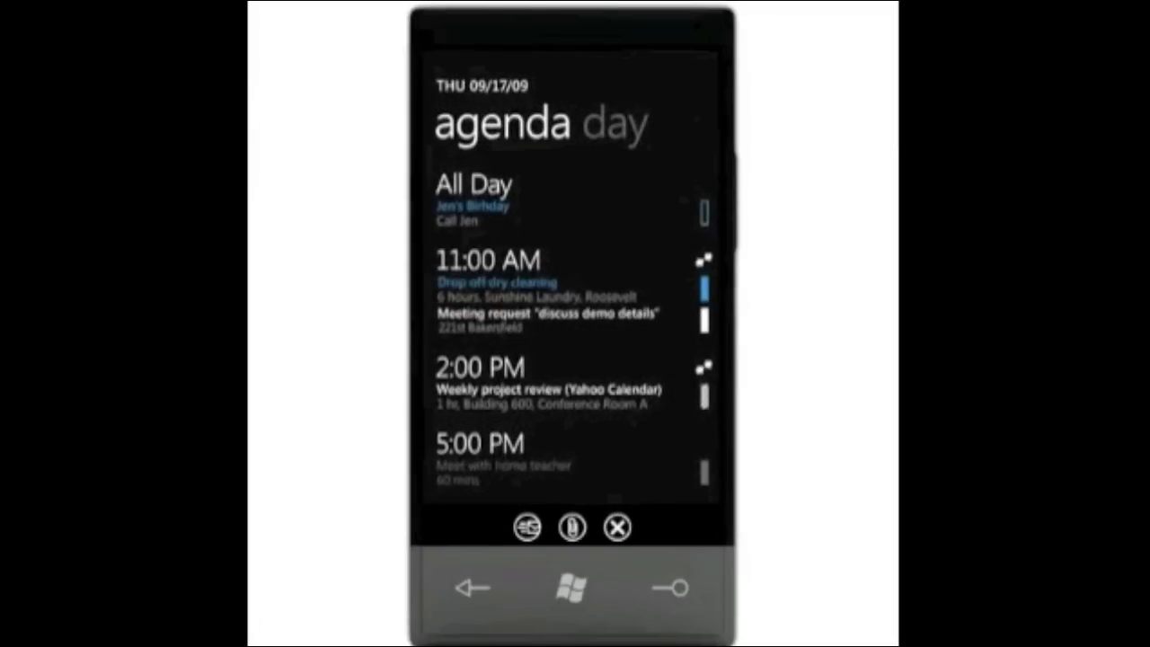
# Review the accepted meeting, then go to the Start screen and scroll to the Internet Explorer, Music+Video, Pictures and Office tiles.
pyautogui.click(546, 314)
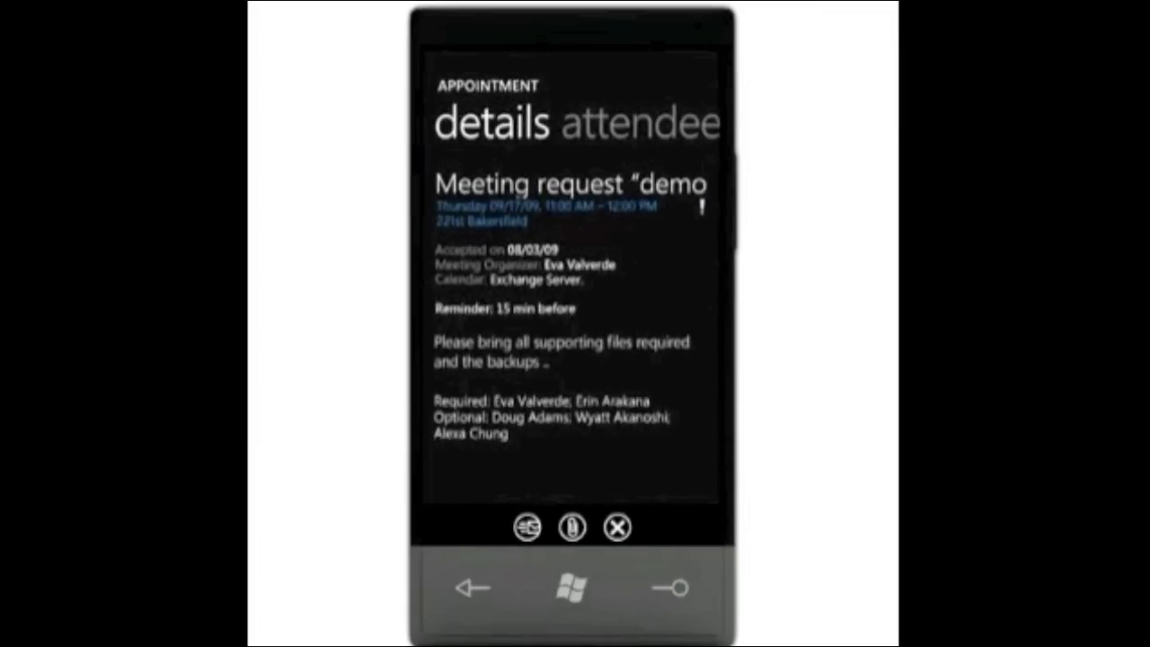
pyautogui.click(508, 214)
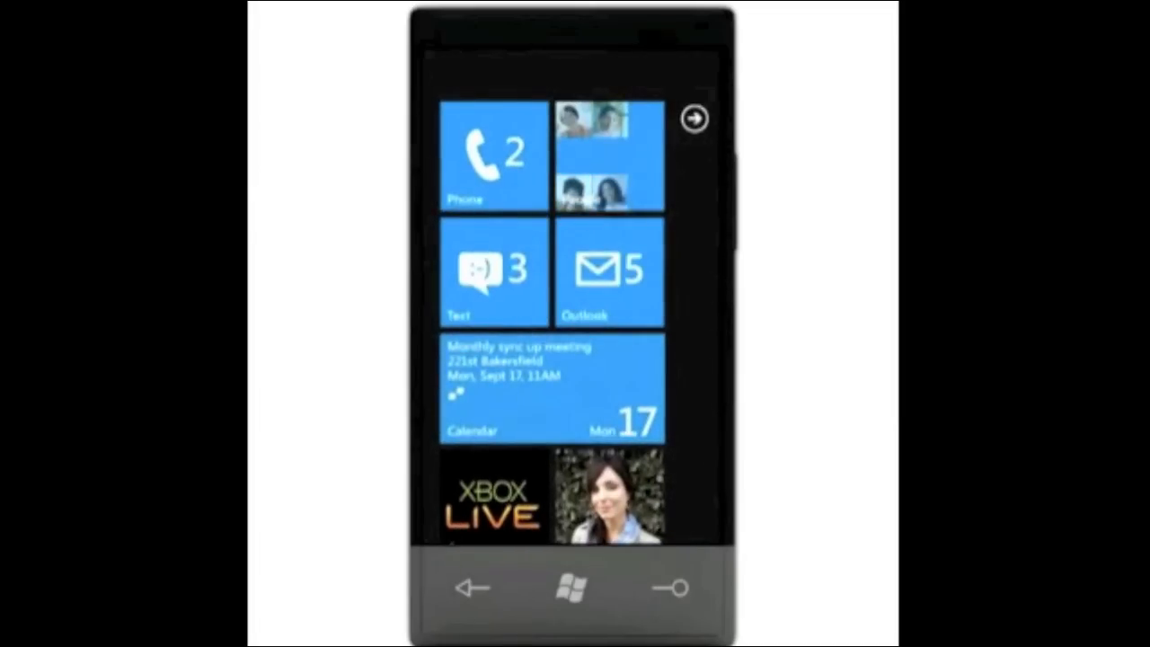
pyautogui.scroll(-3)
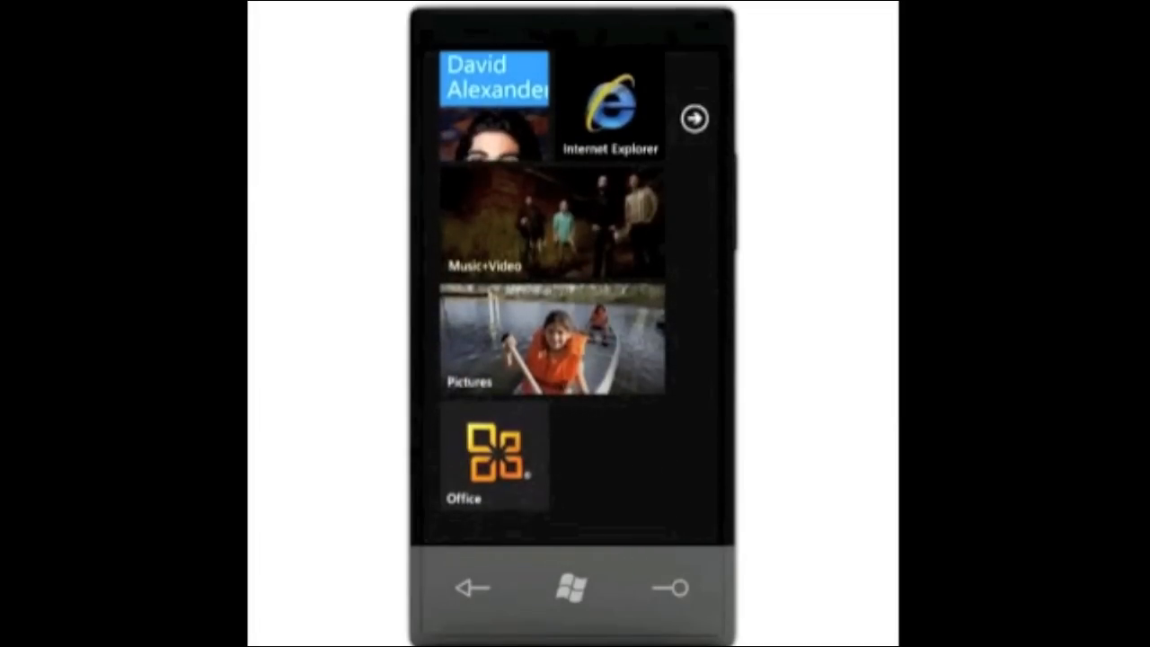